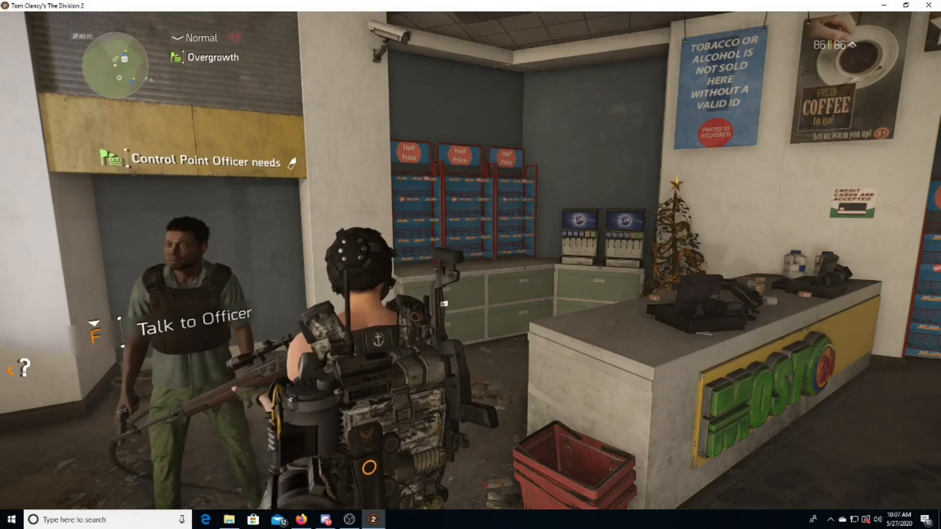
pyautogui.moveTo(471, 265)
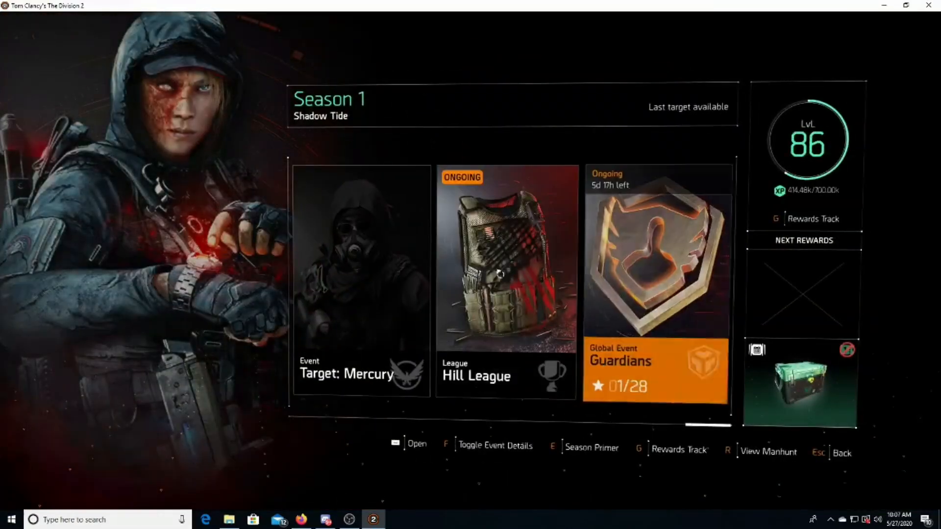
# Reach the Guardians global event's daily challenges page from the event card.
pyautogui.click(654, 259)
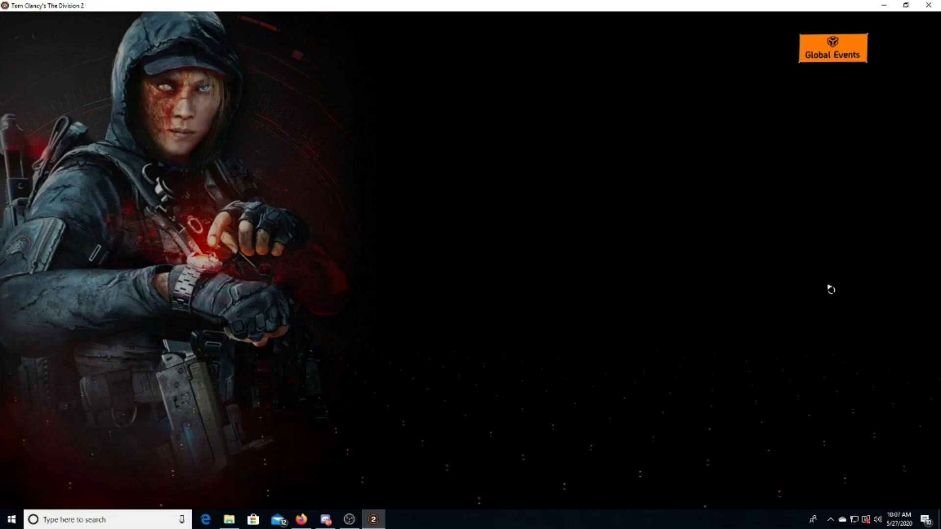
pyautogui.click(832, 48)
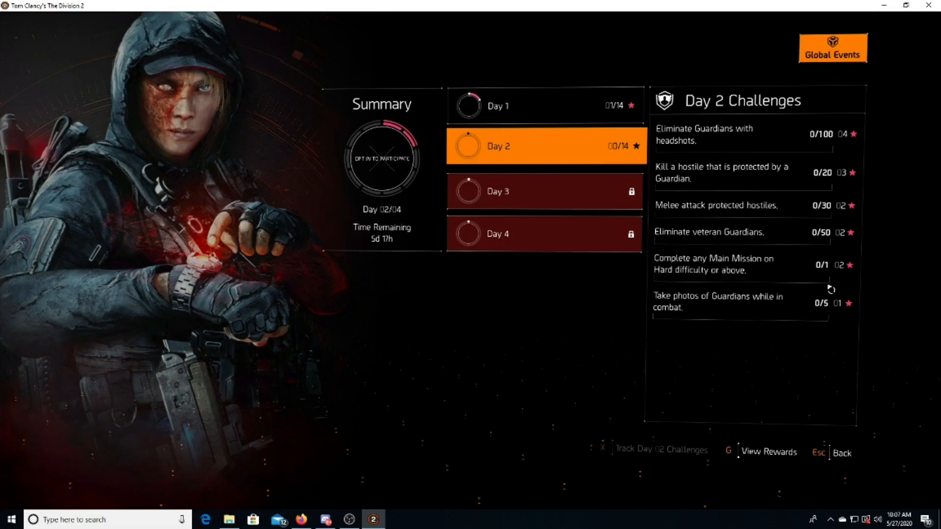
# Compare the Day 1 and Day 2 challenge lists, ending on Day 1.
pyautogui.click(543, 106)
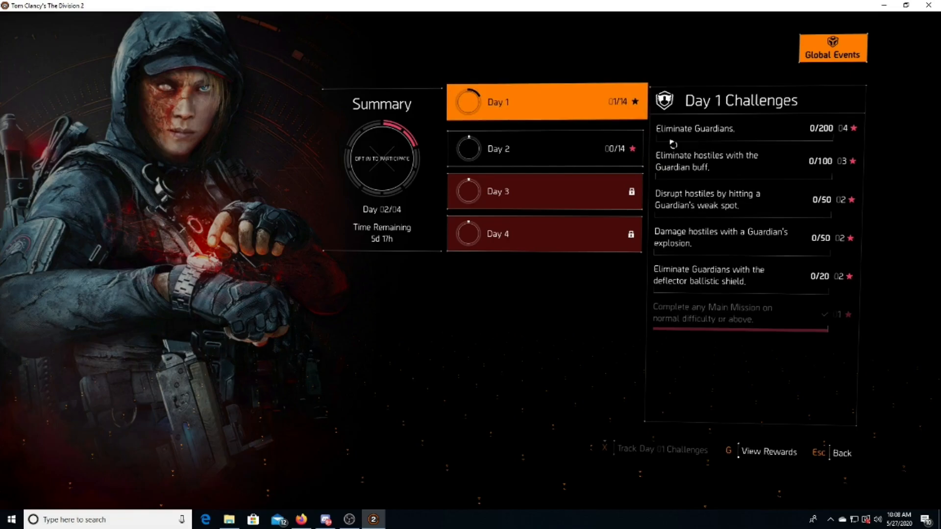
pyautogui.moveTo(498, 148)
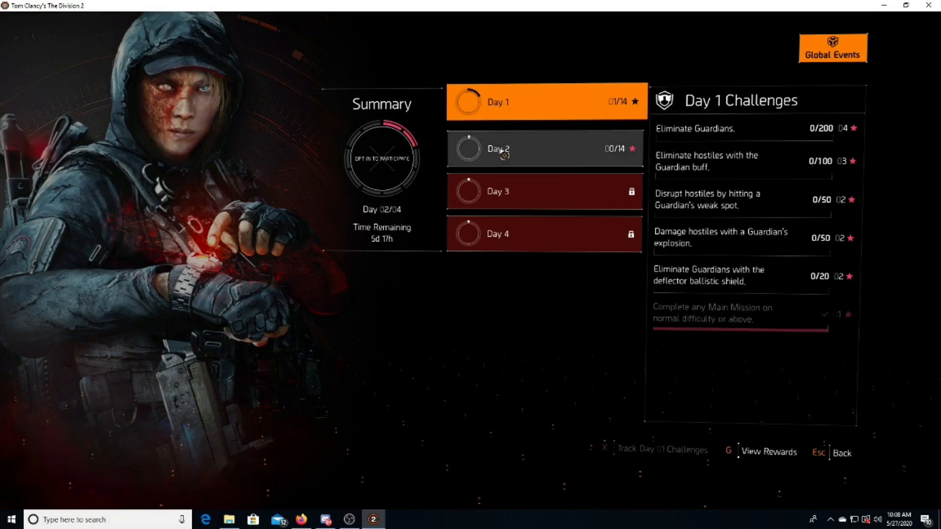
pyautogui.click(545, 148)
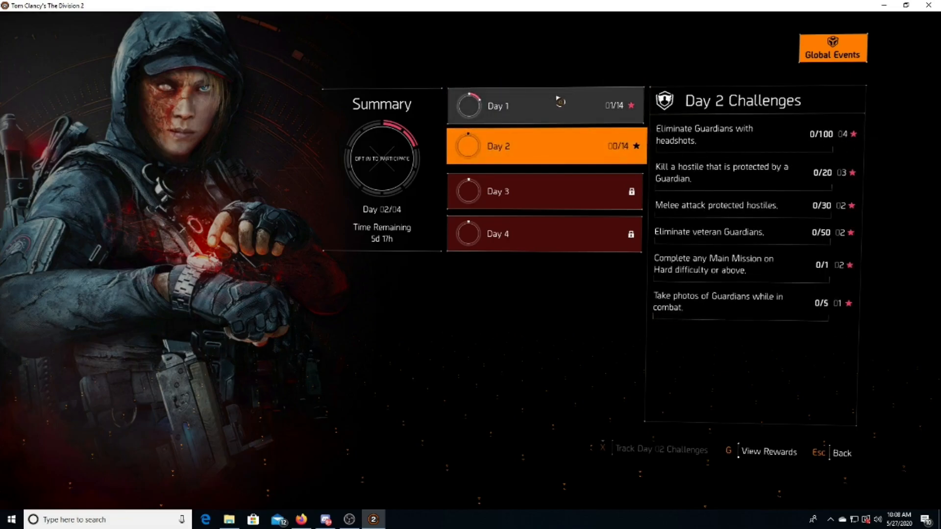
pyautogui.click(545, 105)
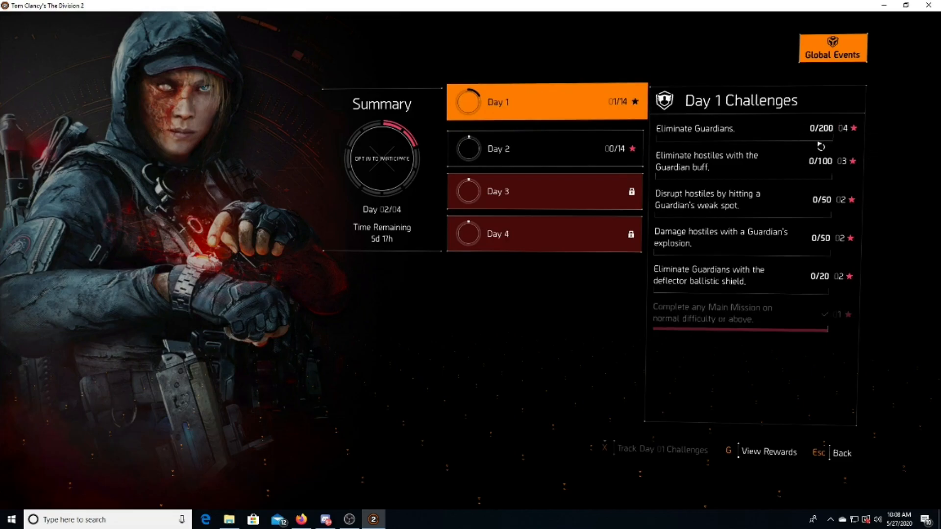
pyautogui.moveTo(594, 245)
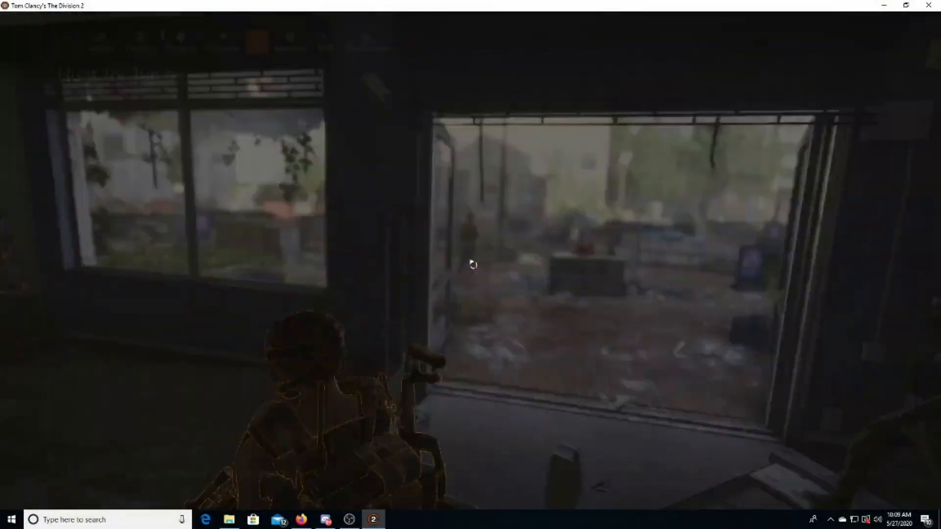
# Bring up the in-mission menu to reach the Seasons and Global Events screens.
pyautogui.press('m')
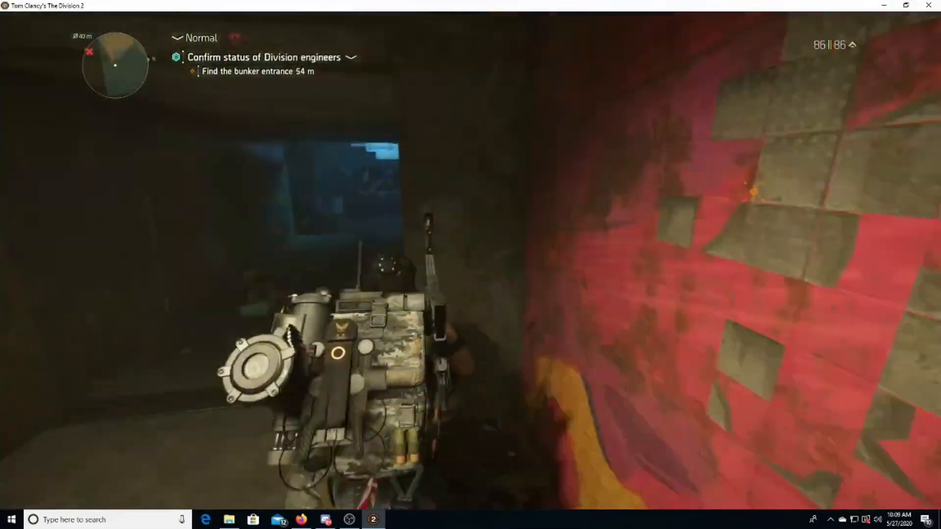
pyautogui.moveTo(470, 265)
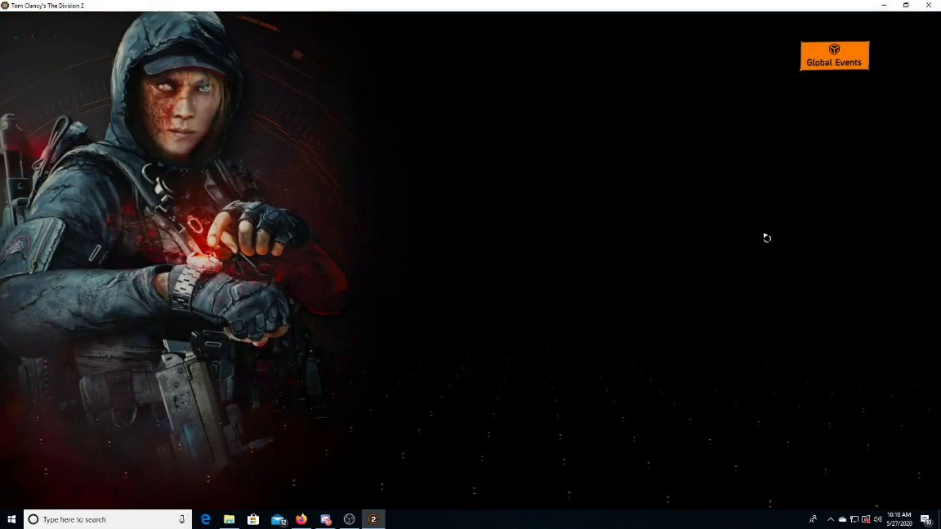
# View the Day 2 challenges, then return to the Guardians overview showing 1/10 rewards and 1/24 challenges.
pyautogui.click(834, 55)
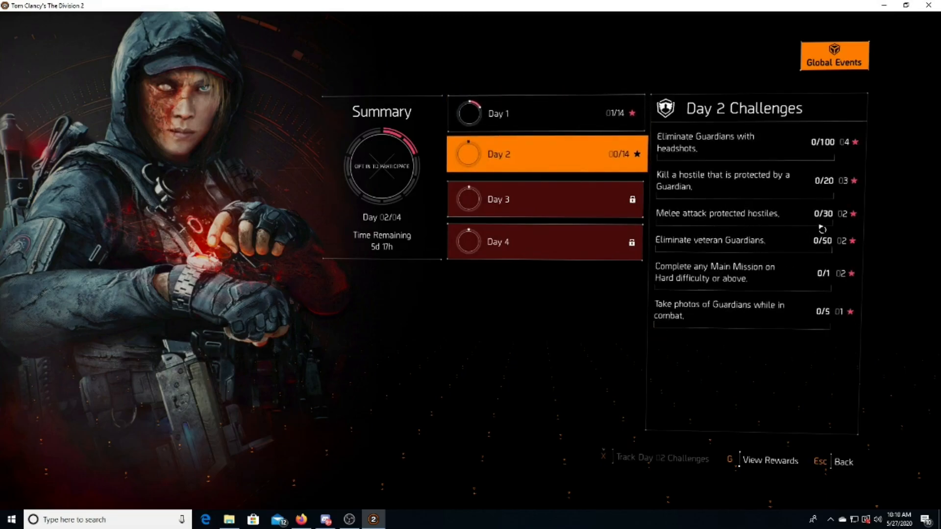
pyautogui.moveTo(791, 220)
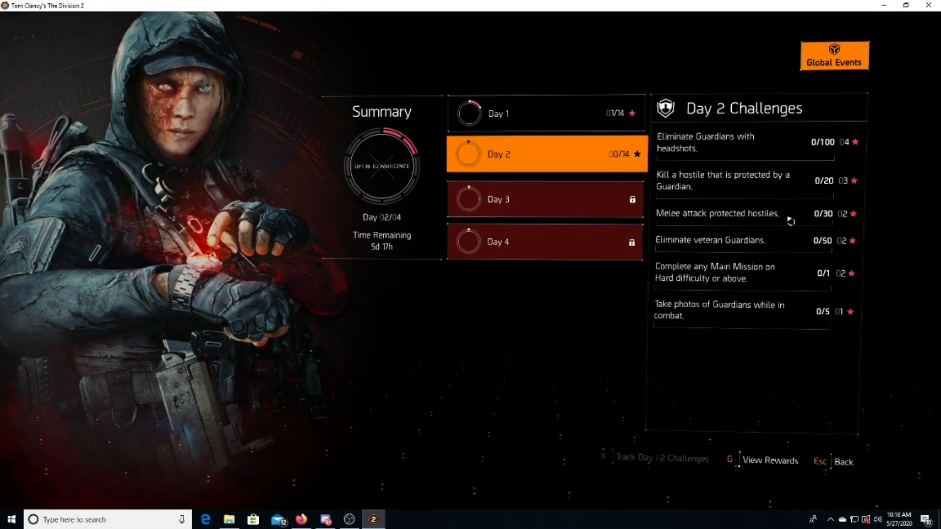
pyautogui.click(545, 113)
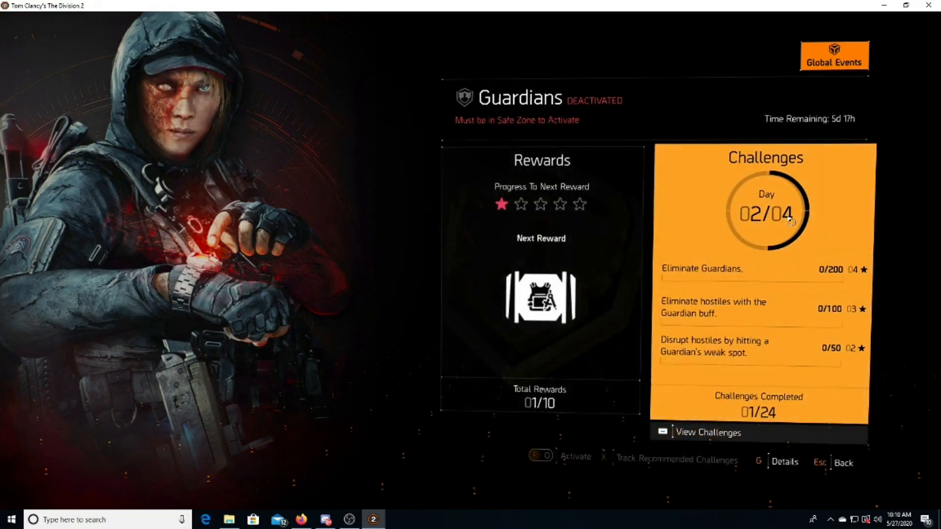
# Browse the Guardians reward tiers 1-5 and then 6-10.
pyautogui.click(540, 276)
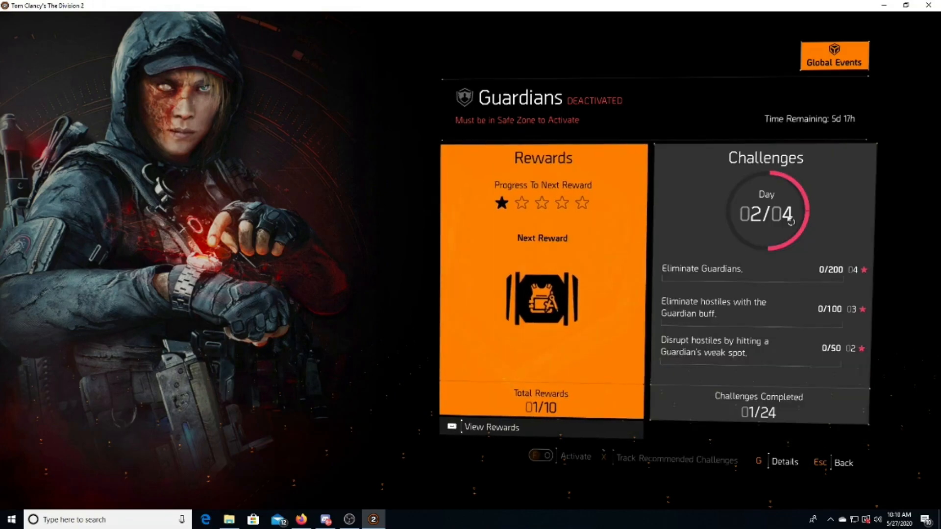
pyautogui.click(491, 427)
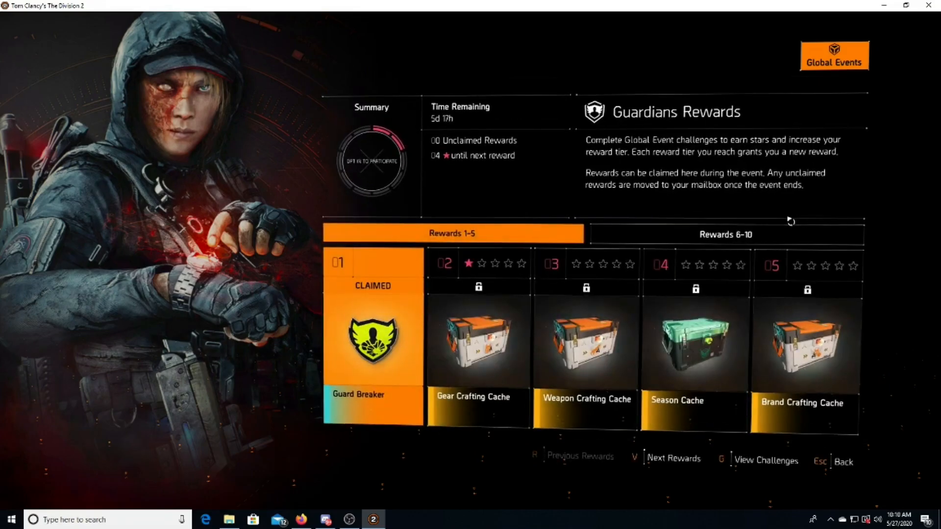
pyautogui.click(725, 234)
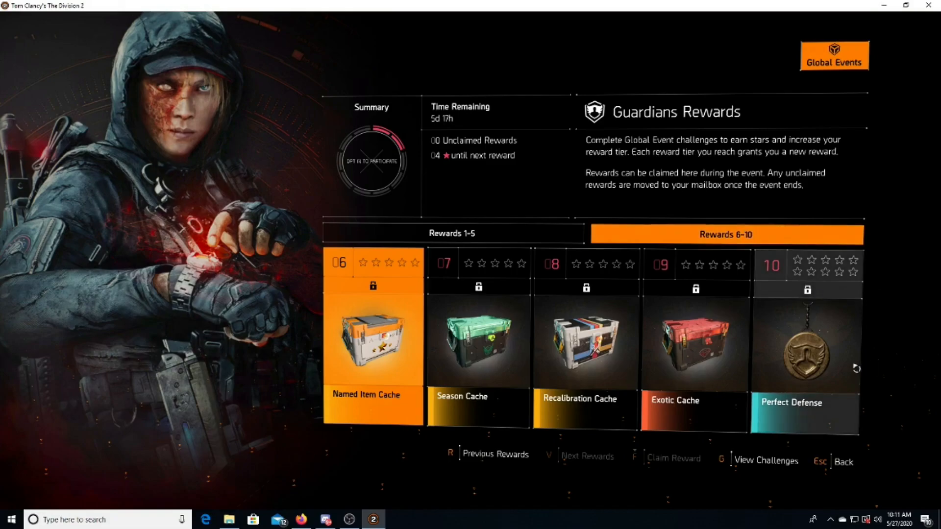
# Leave the rewards screen and run up the stairs toward the bunker entrance.
pyautogui.click(806, 342)
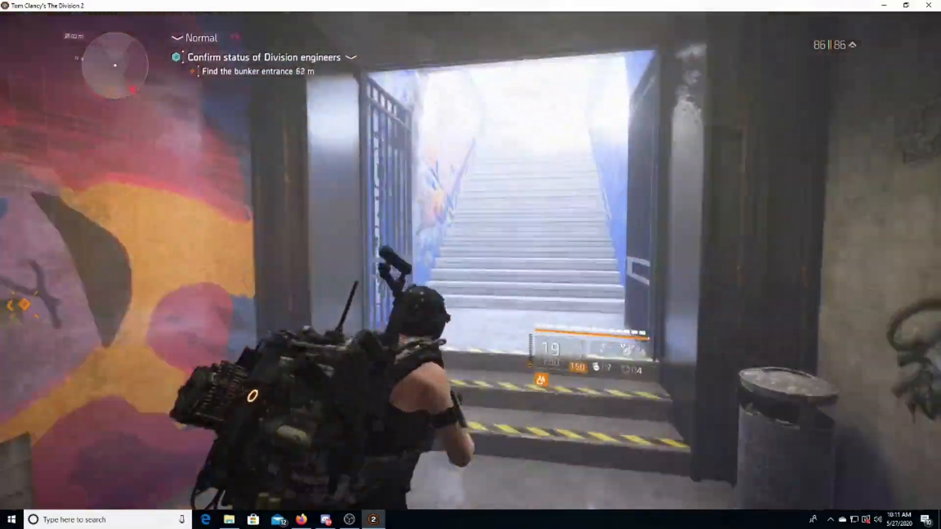
pyautogui.press('w')
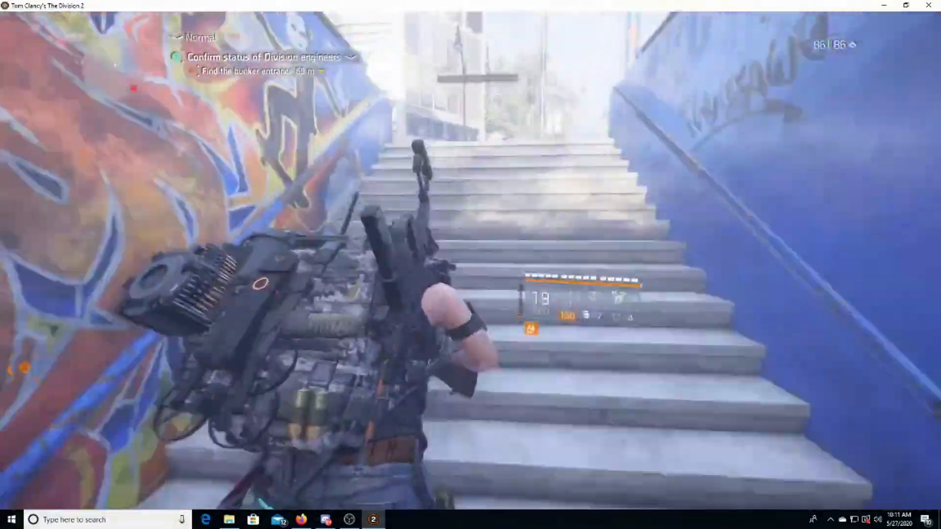